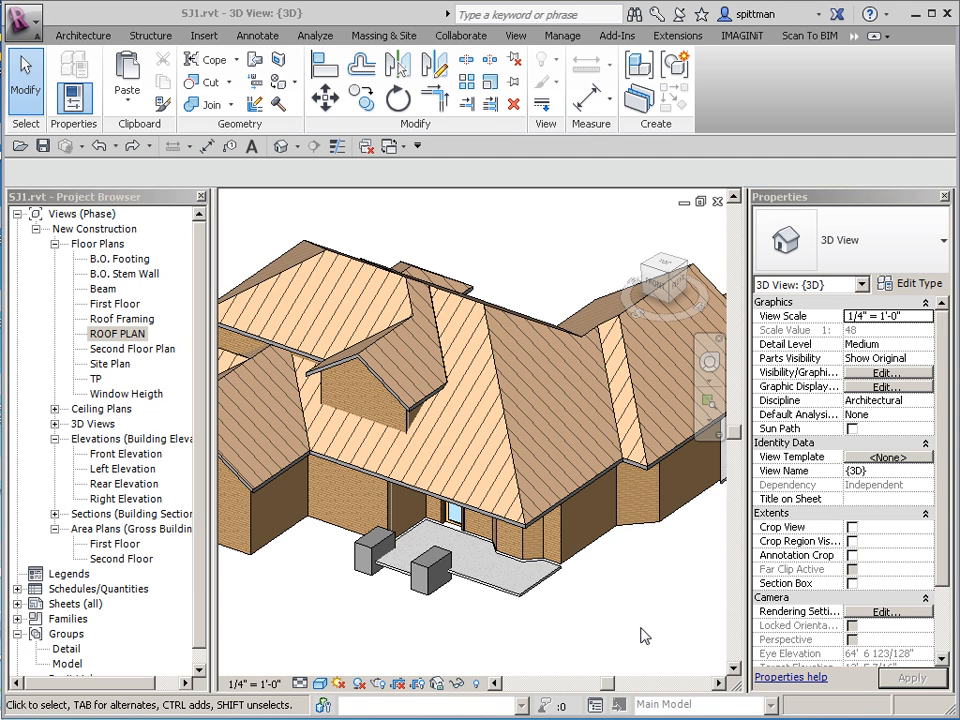
pyautogui.moveTo(498, 500)
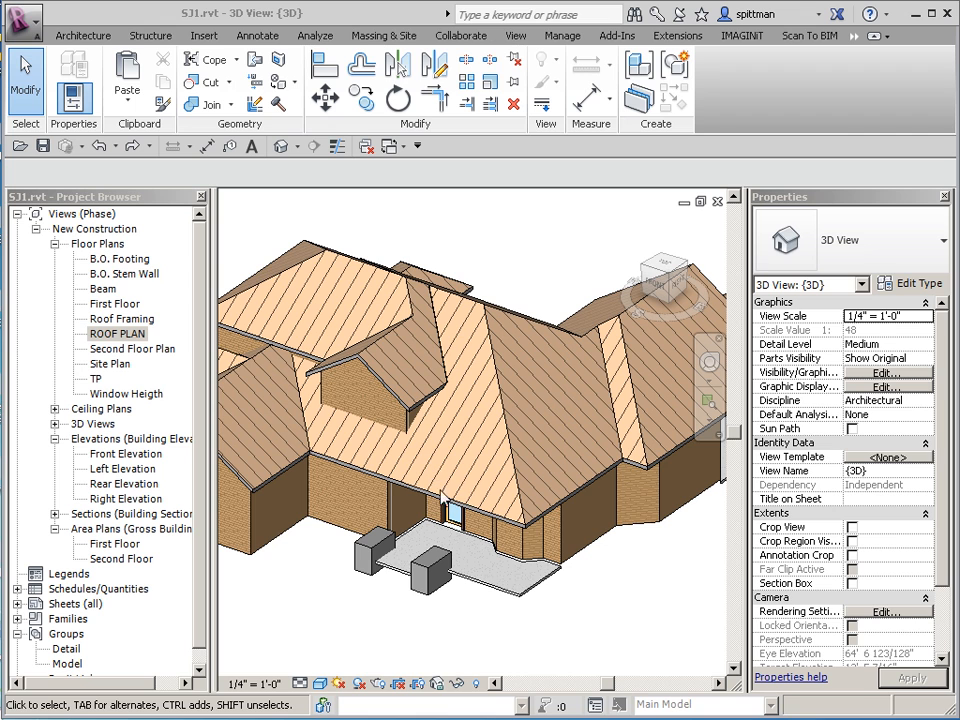
pyautogui.moveTo(504, 516)
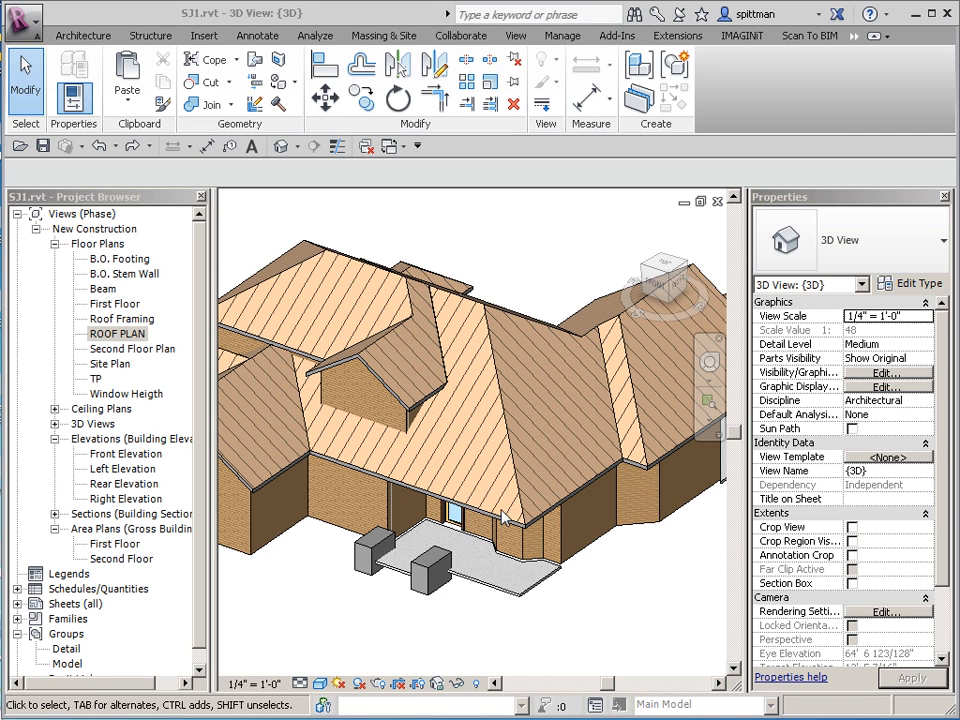
pyautogui.moveTo(518, 524)
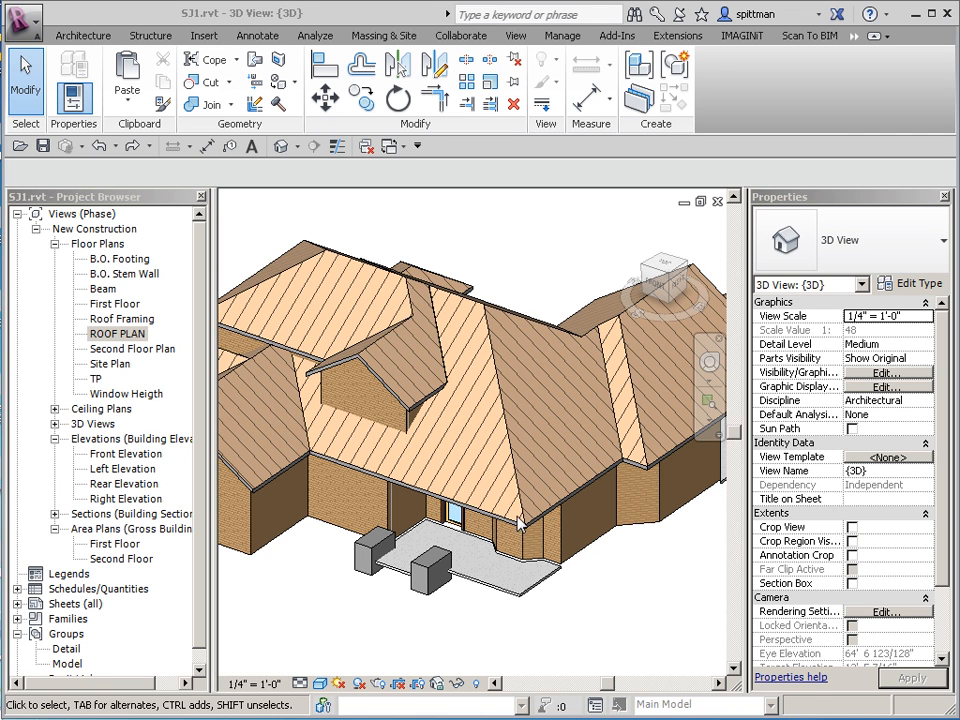
pyautogui.moveTo(516, 528)
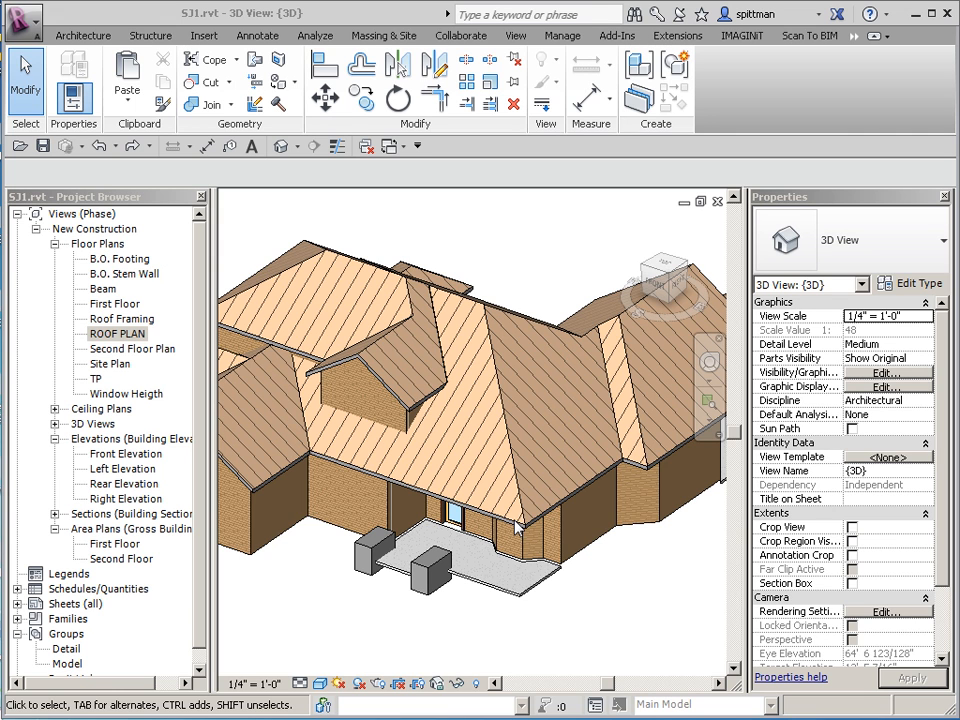
pyautogui.moveTo(484, 480)
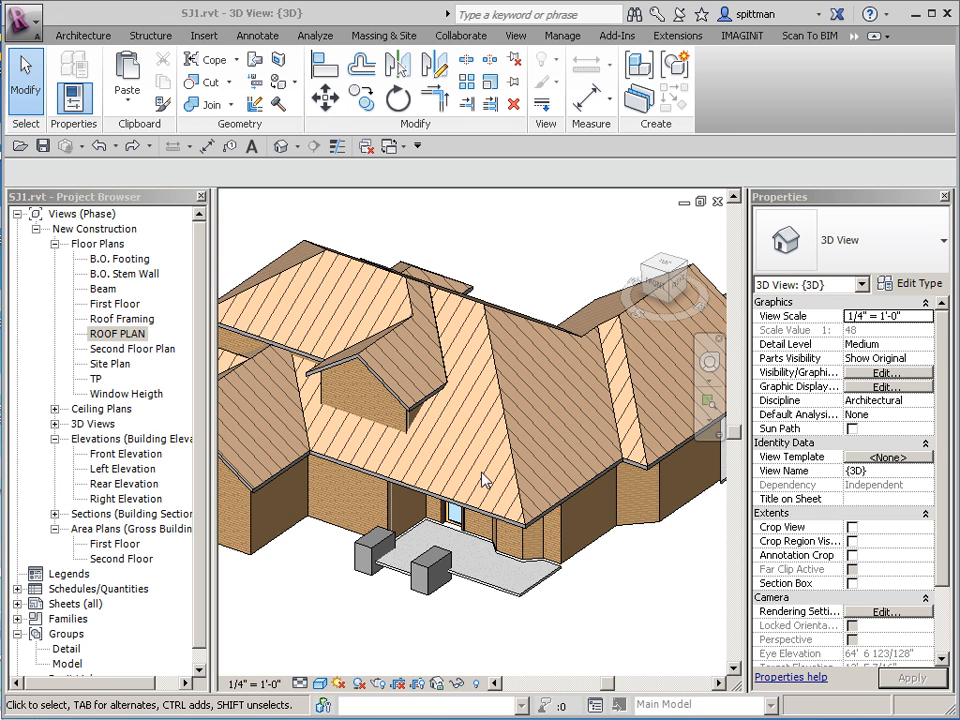
pyautogui.moveTo(642, 612)
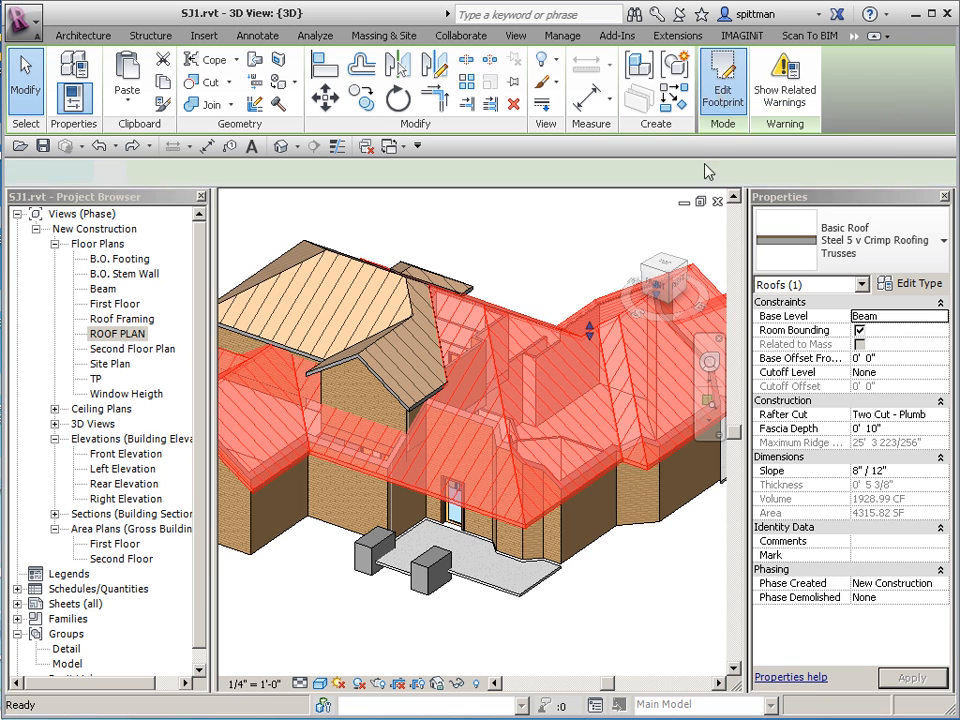
# Begin editing the selected roof's footprint and bring up the ROOF PLAN view
pyautogui.click(724, 80)
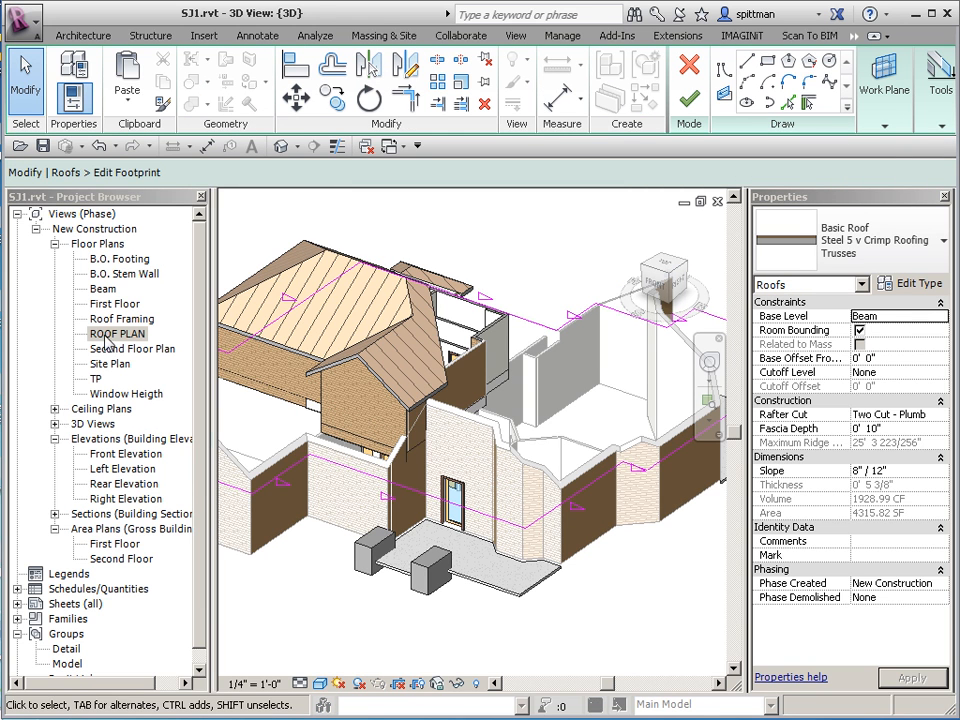
pyautogui.doubleClick(116, 332)
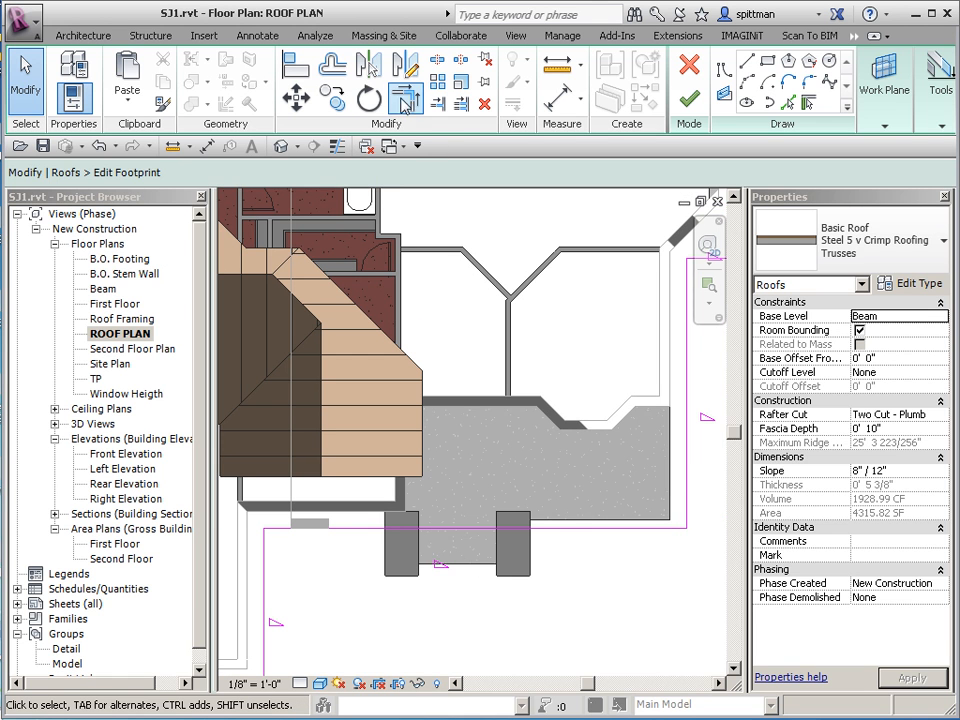
pyautogui.moveTo(436, 64)
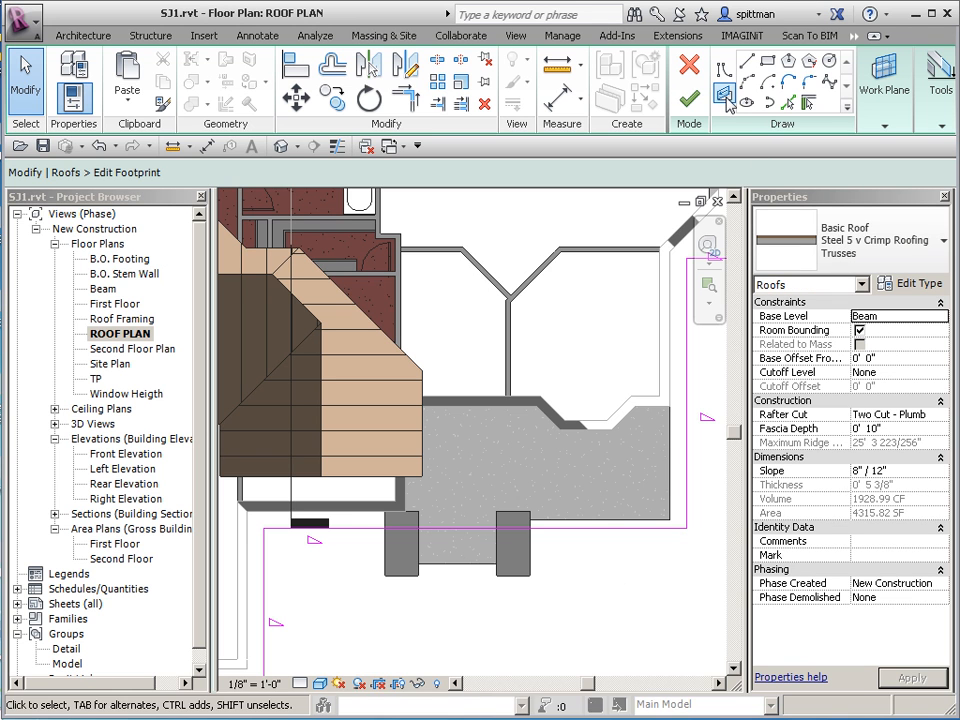
pyautogui.click(748, 60)
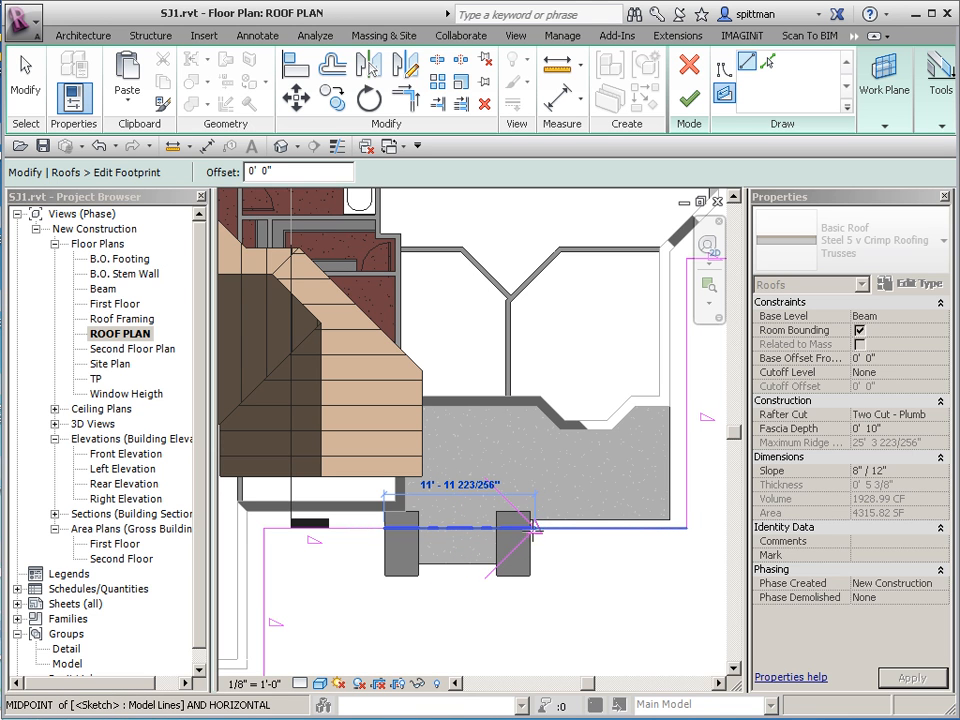
pyautogui.moveTo(532, 528)
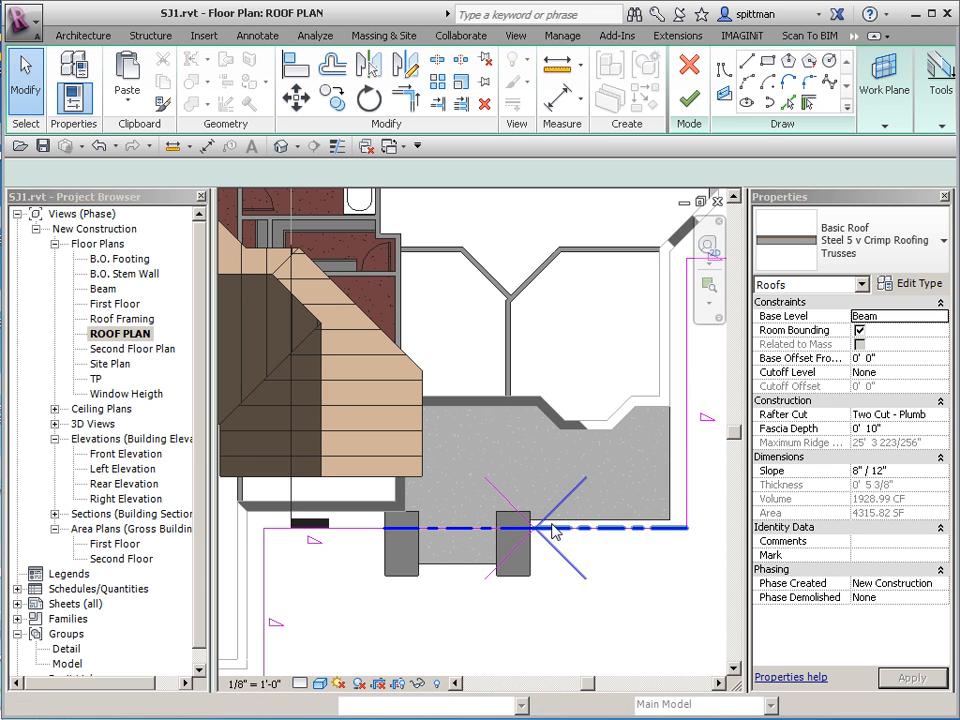
# Place the end of the sketched line over the front block of the footprint
pyautogui.click(536, 528)
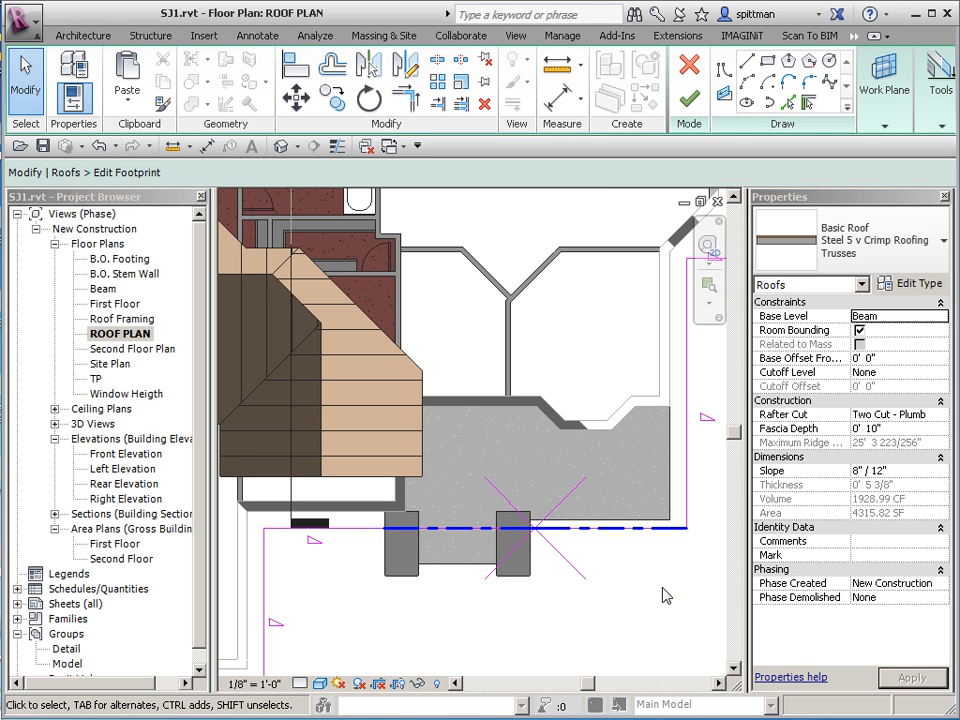
# Finish the footprint edit so the roof rebuilds, declining to attach the highlighted walls
pyautogui.click(688, 98)
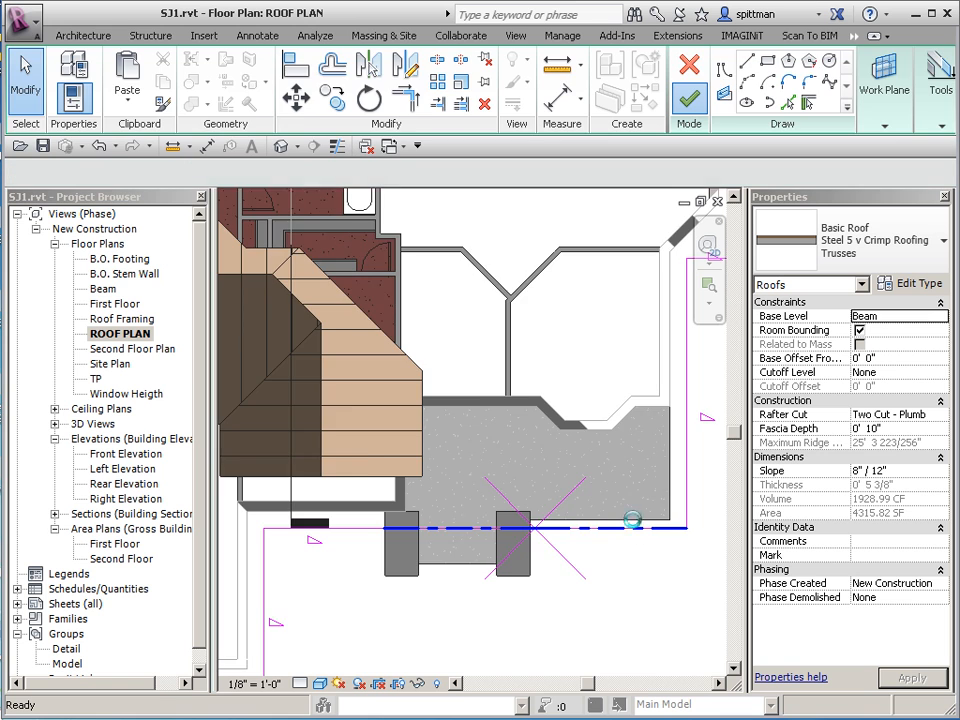
pyautogui.click(688, 98)
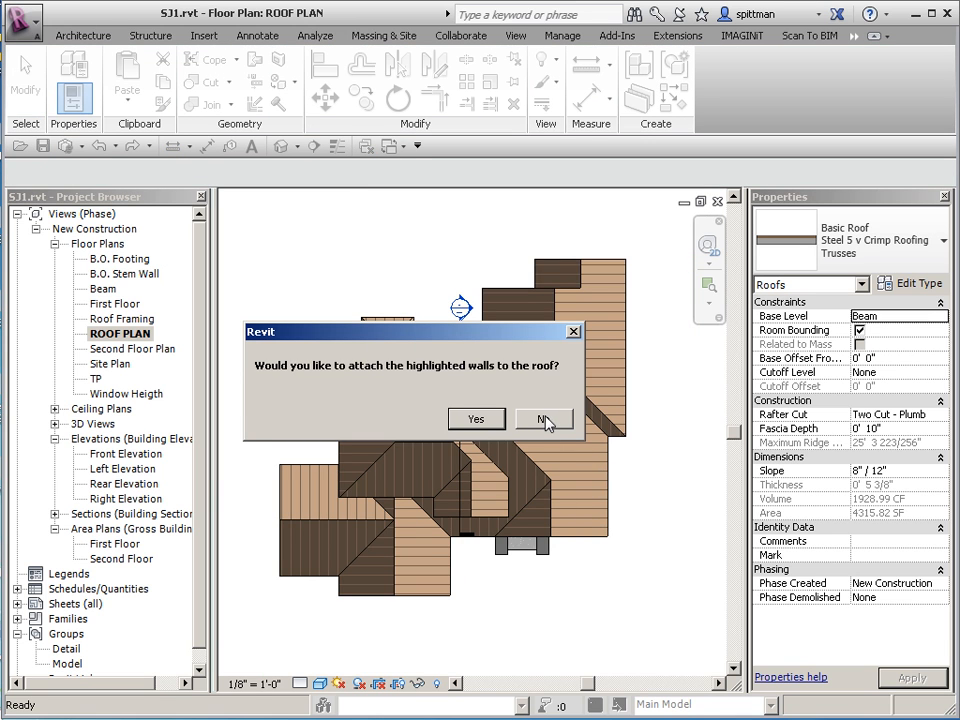
pyautogui.click(544, 418)
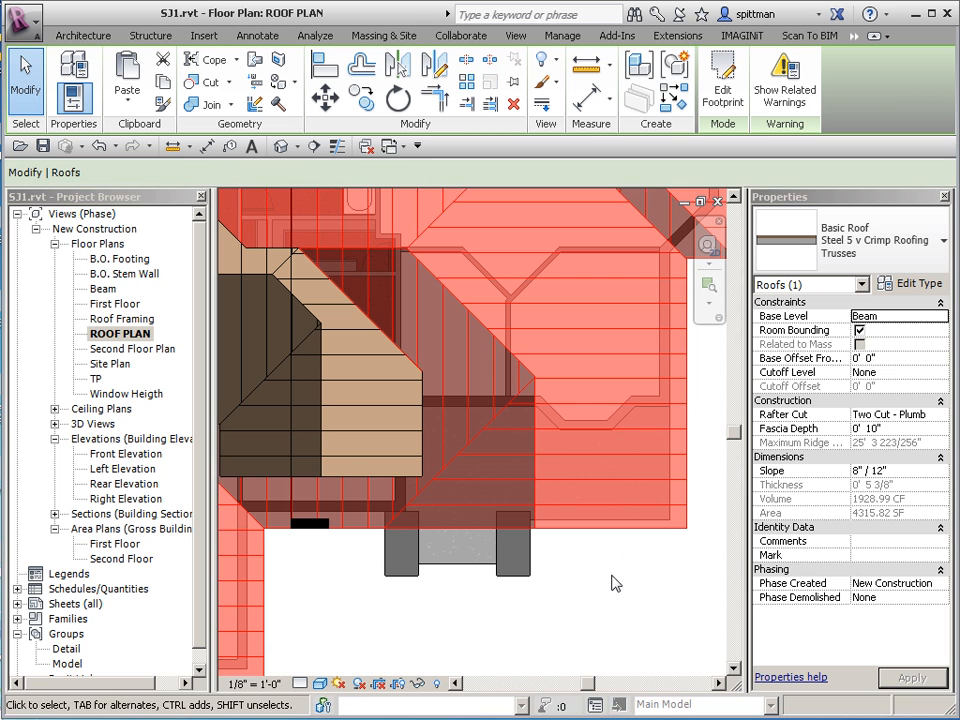